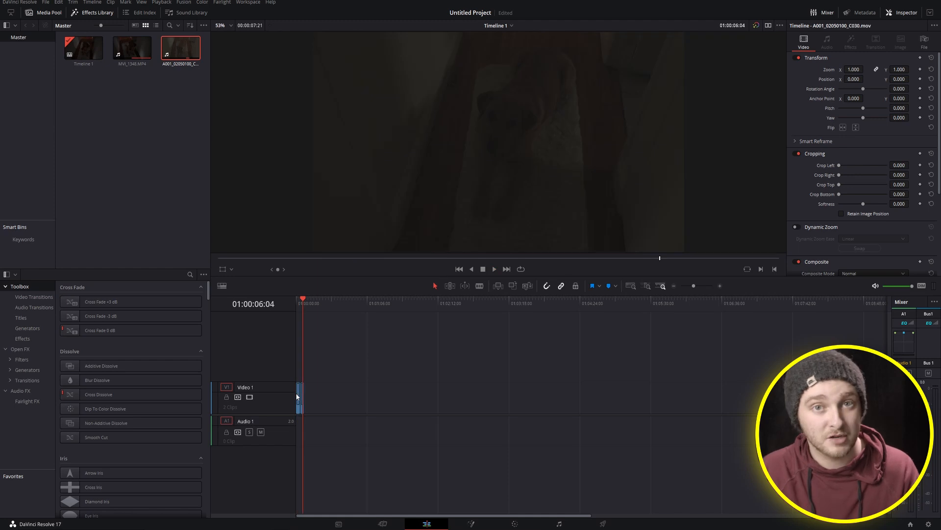
{"action": "mouse_move", "coordinate": [294, 396]}
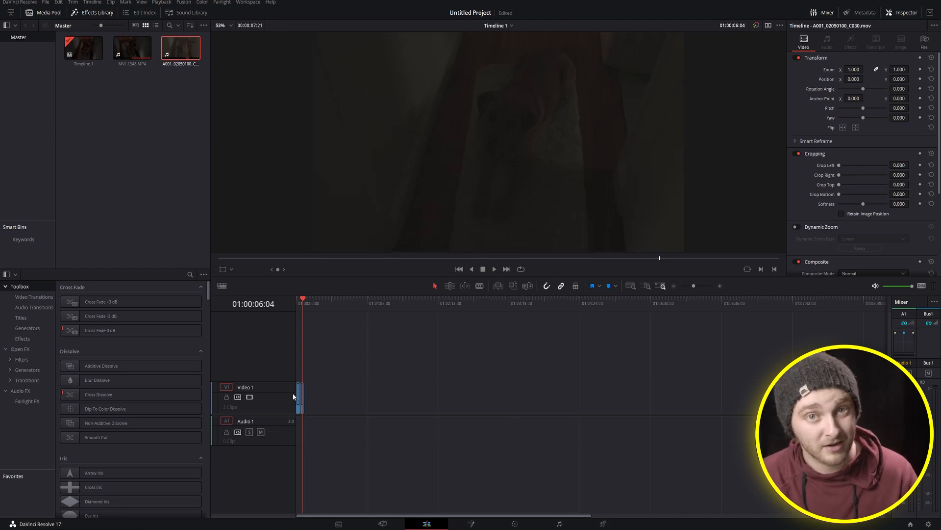
{"action": "mouse_move", "coordinate": [324, 377]}
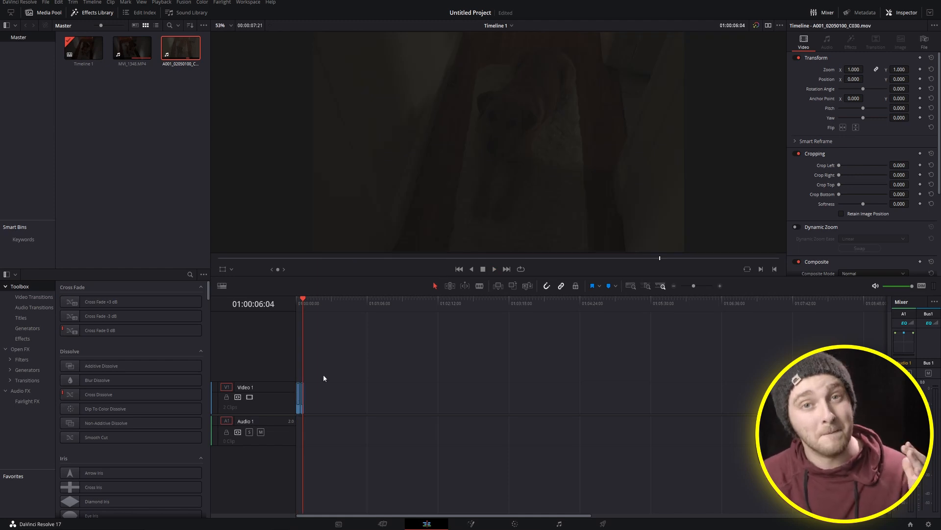
{"action": "mouse_move", "coordinate": [292, 342]}
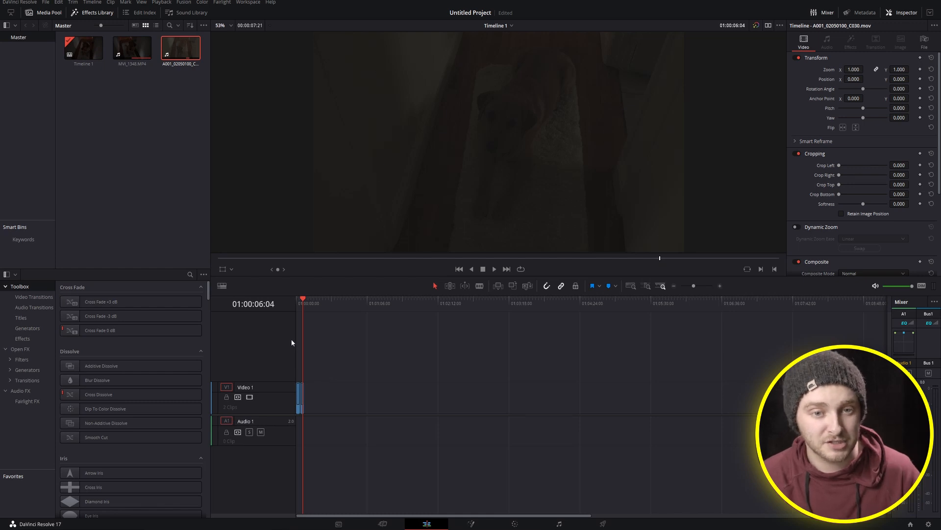
{"action": "mouse_move", "coordinate": [434, 256]}
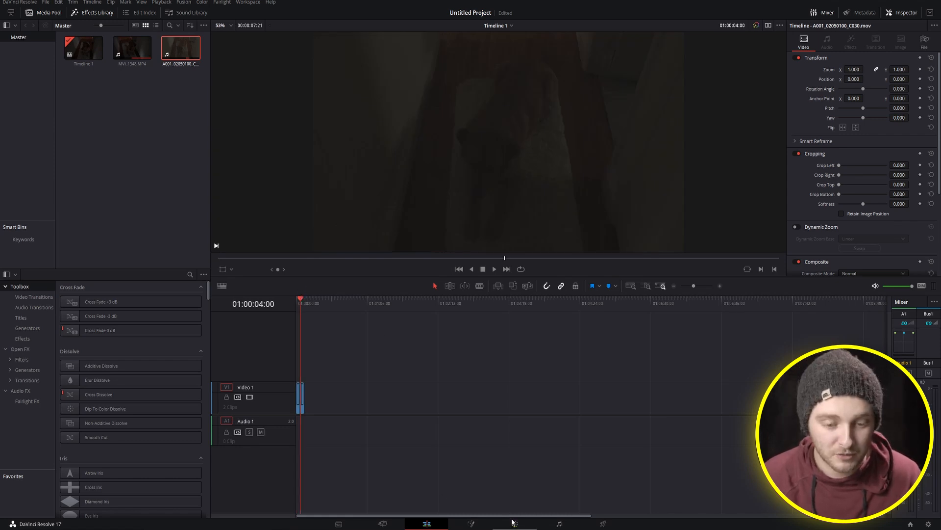
Step: Move the underexposed Apple ProRes 422 dog clip into the Color page for grading
{"action": "left_click", "coordinate": [515, 523]}
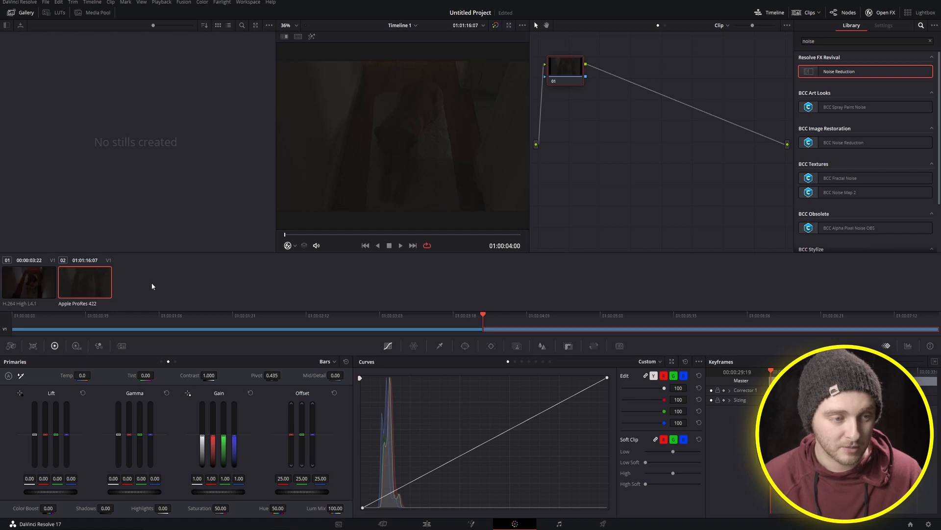
{"action": "mouse_move", "coordinate": [89, 285]}
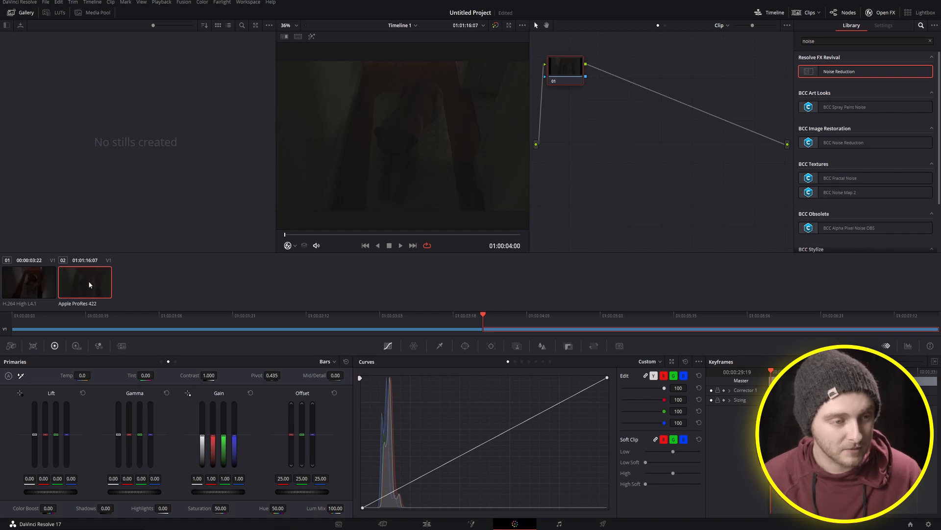
{"action": "mouse_move", "coordinate": [9, 308]}
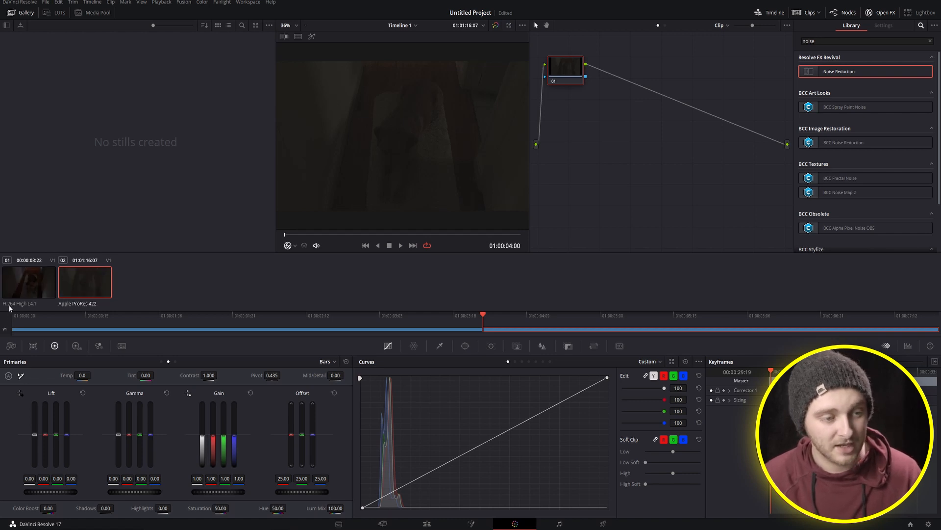
{"action": "mouse_move", "coordinate": [44, 285]}
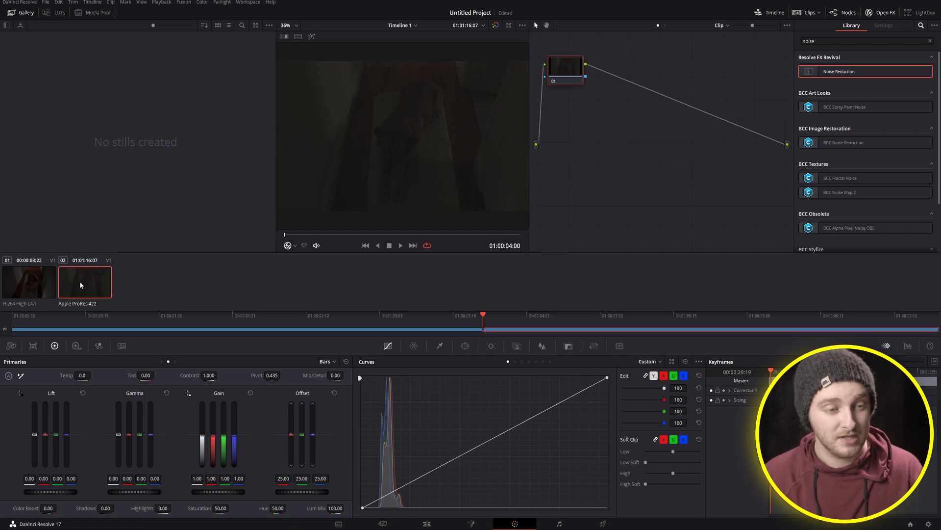
{"action": "mouse_move", "coordinate": [99, 285]}
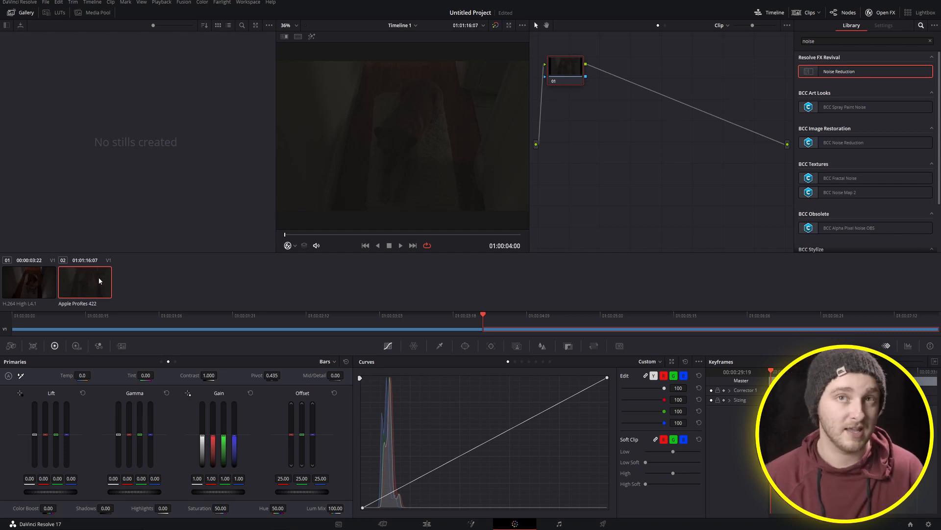
{"action": "mouse_move", "coordinate": [88, 293]}
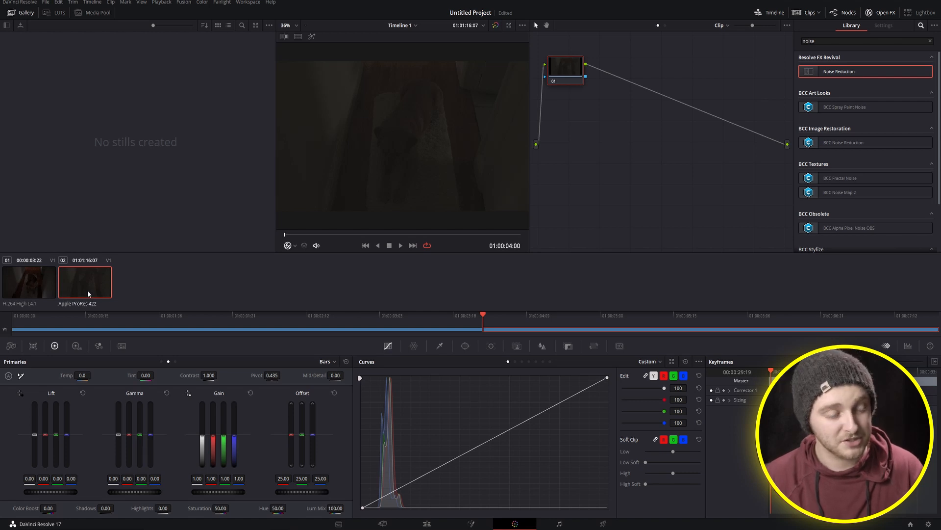
{"action": "mouse_move", "coordinate": [601, 139]}
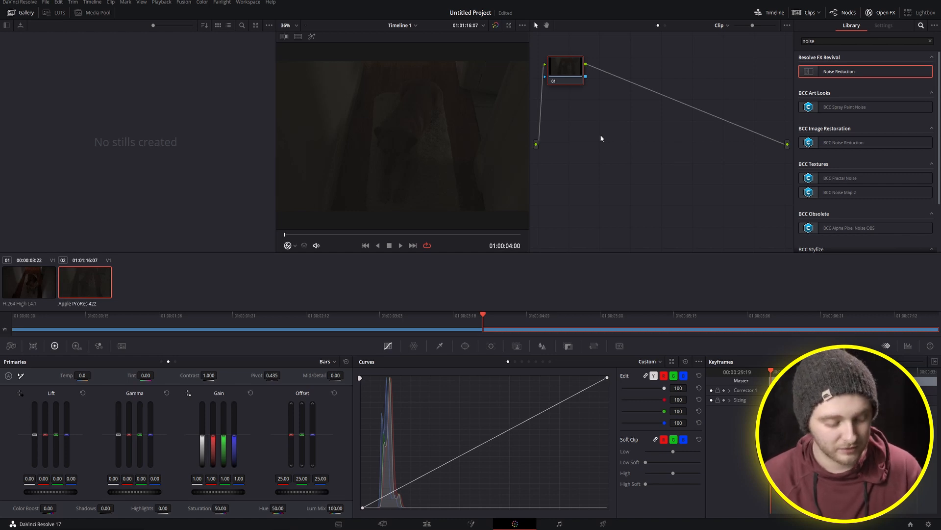
{"action": "mouse_move", "coordinate": [582, 113]}
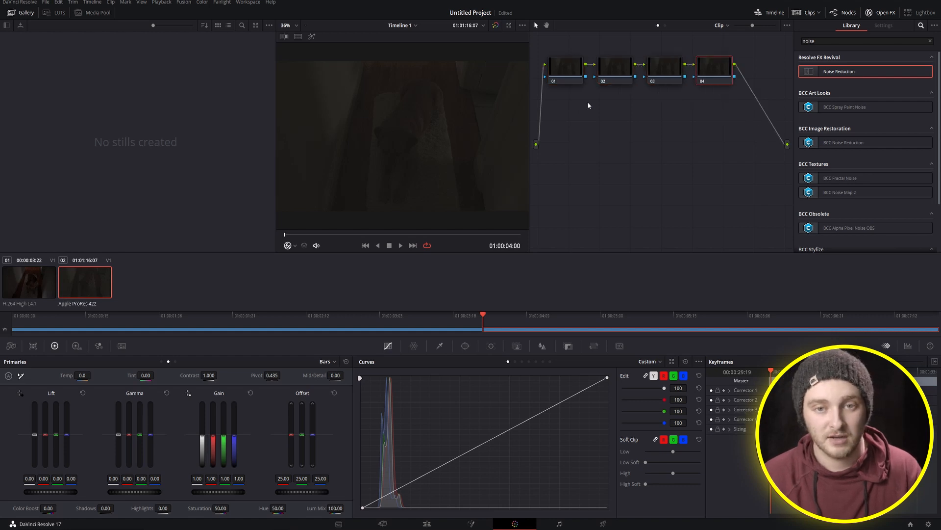
{"action": "mouse_move", "coordinate": [707, 87]}
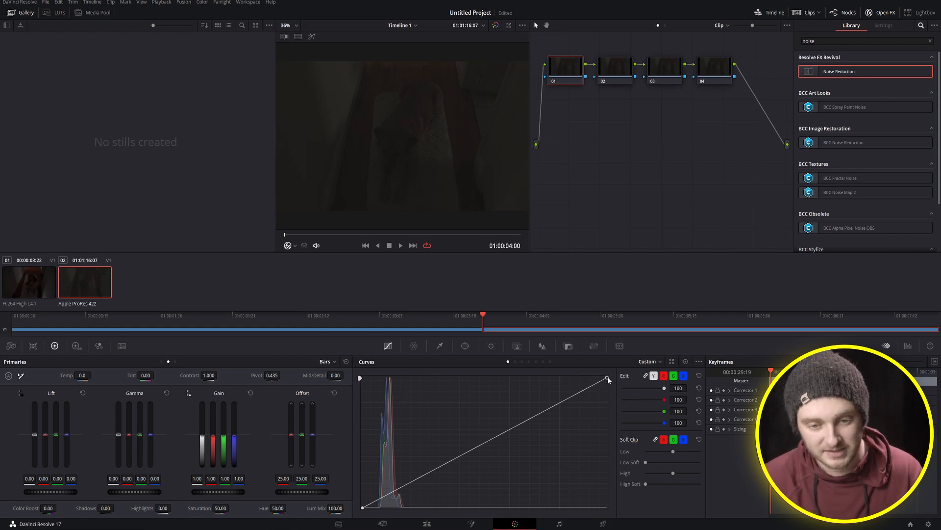
{"action": "mouse_move", "coordinate": [605, 392]}
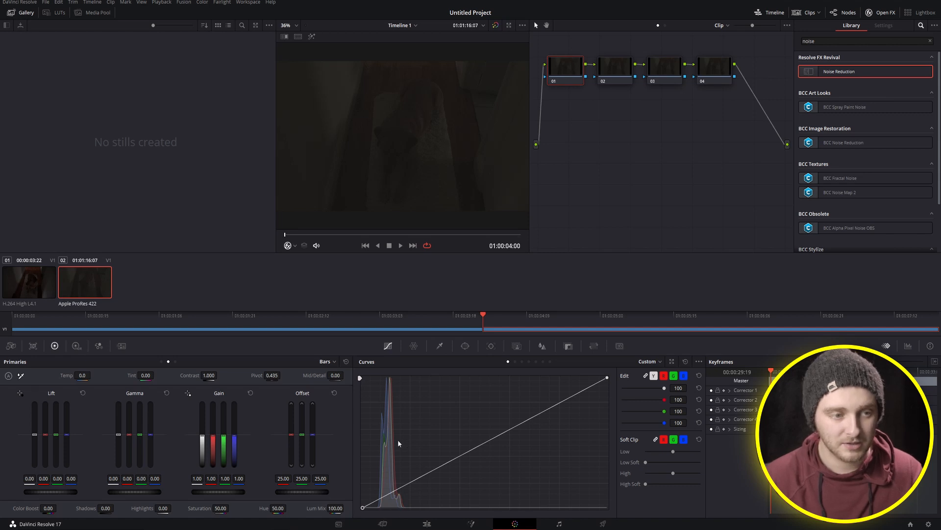
{"action": "mouse_move", "coordinate": [507, 405]}
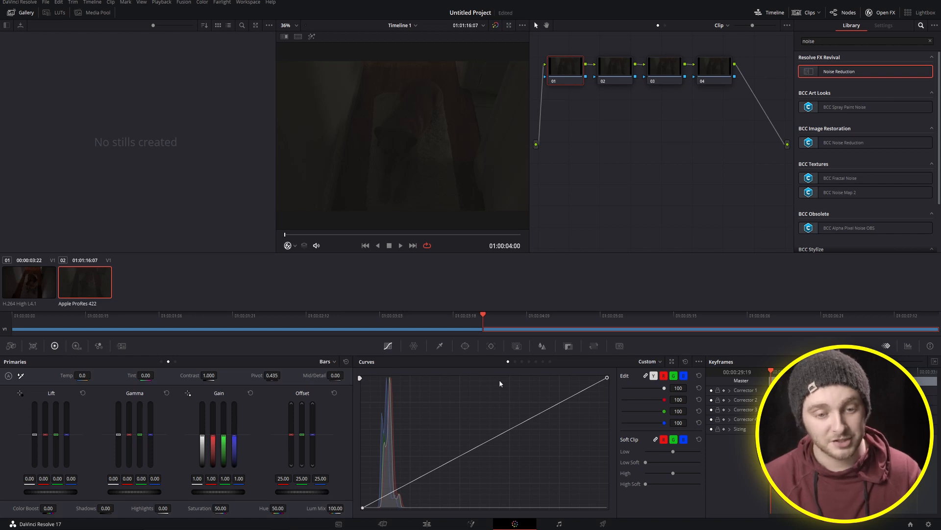
{"action": "mouse_move", "coordinate": [413, 380]}
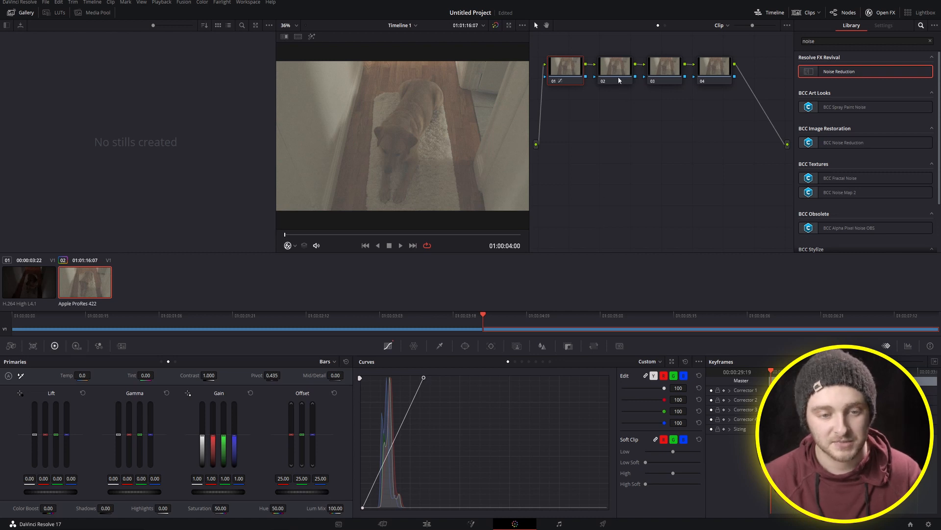
{"action": "mouse_move", "coordinate": [419, 386]}
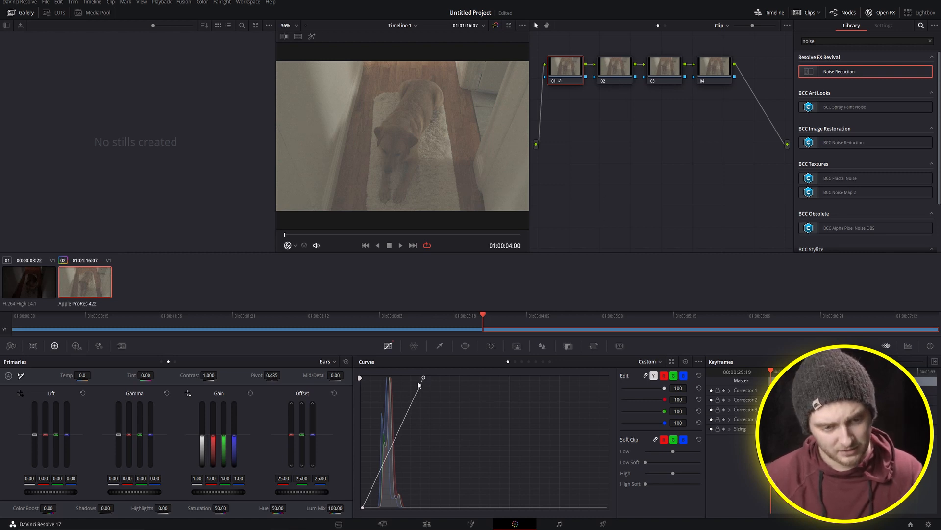
{"action": "mouse_move", "coordinate": [425, 394]}
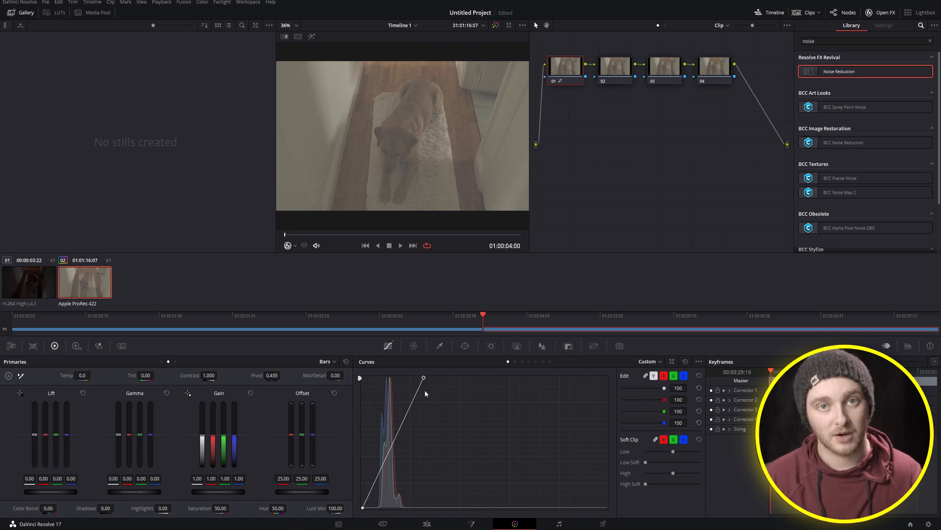
{"action": "mouse_move", "coordinate": [434, 390]}
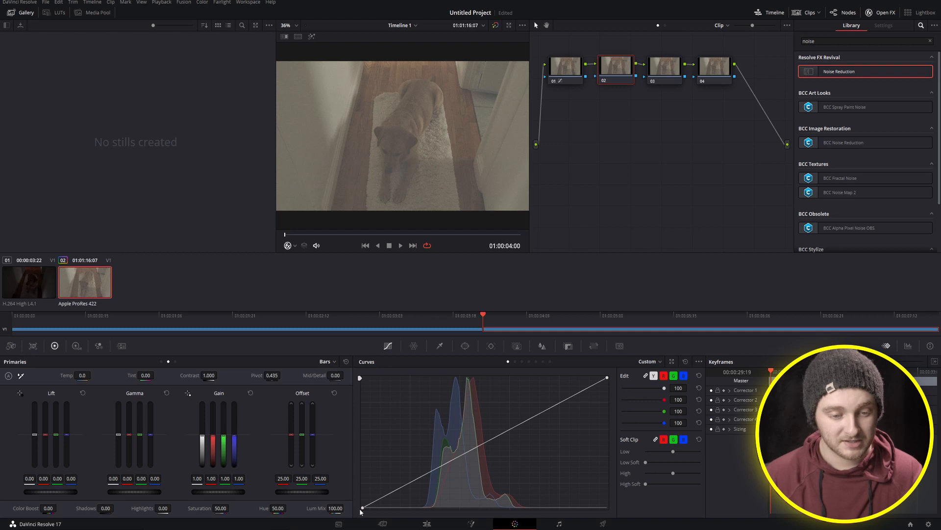
{"action": "mouse_move", "coordinate": [539, 498]}
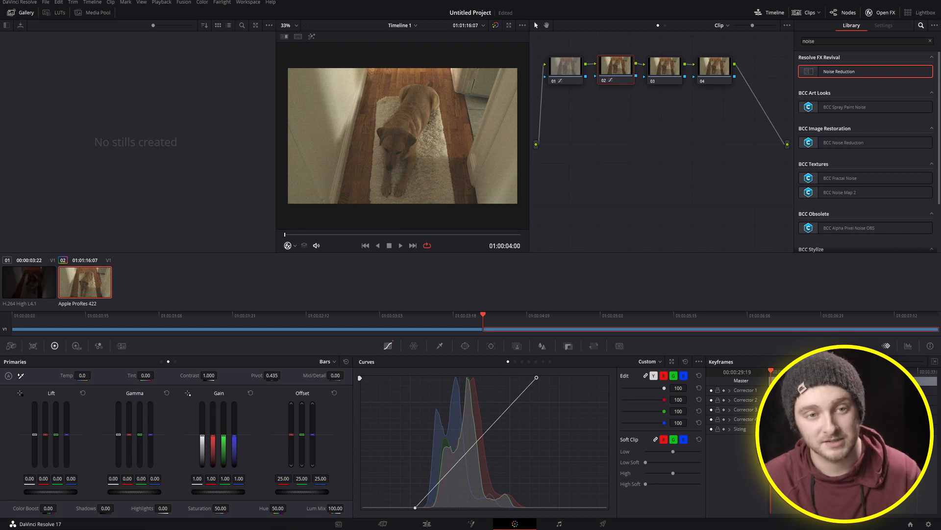
{"action": "mouse_move", "coordinate": [494, 175]}
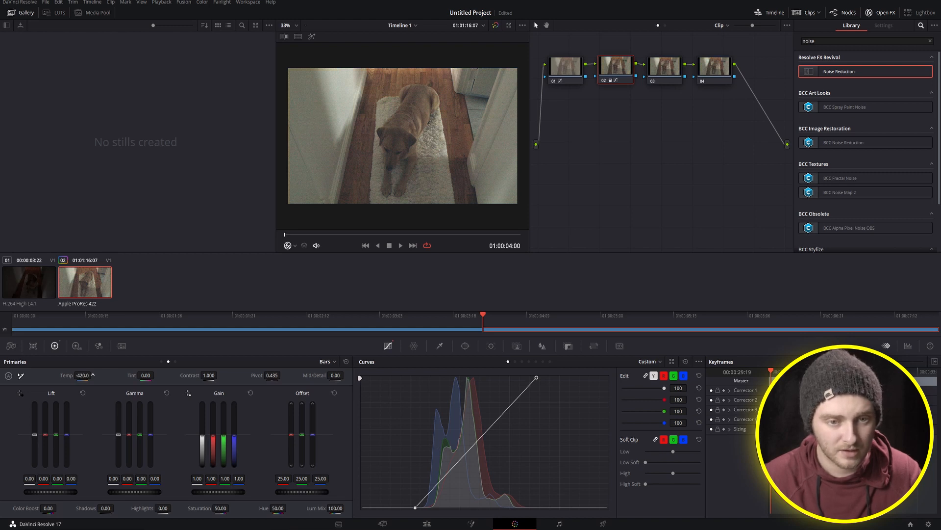
Step: Adjust node 02's curve black point toward Temp -420, Tint 14.50, Contrast 0.912
{"action": "left_click", "coordinate": [82, 376]}
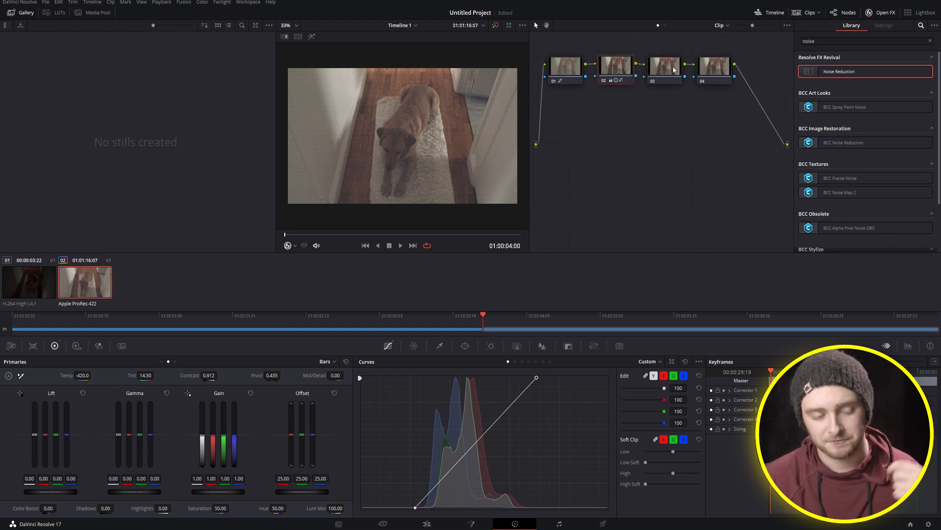
Step: Select node 03 to begin its S-curve contrast grade
{"action": "left_click", "coordinate": [665, 64]}
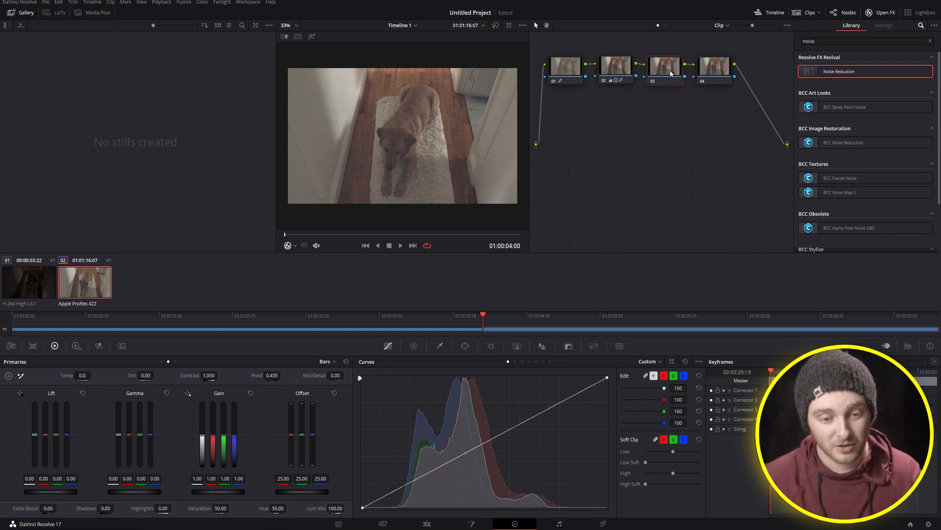
{"action": "mouse_move", "coordinate": [545, 422]}
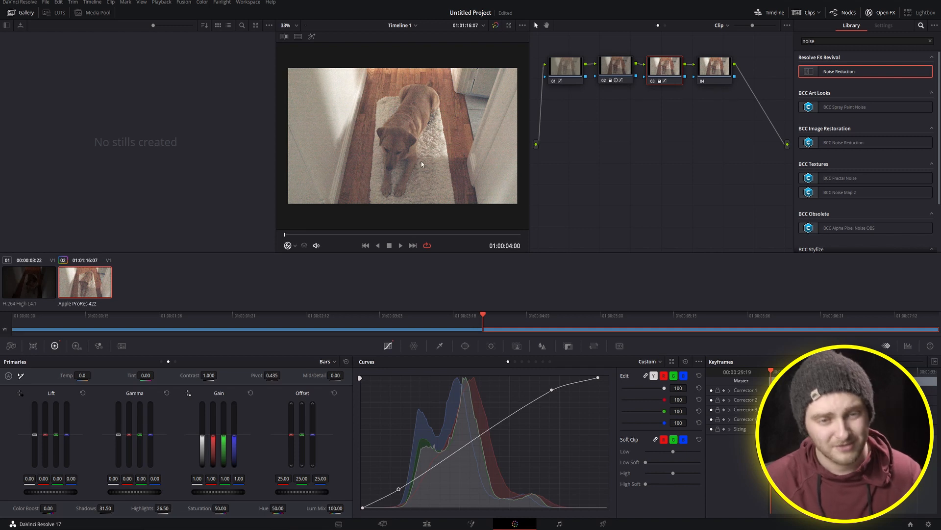
{"action": "mouse_move", "coordinate": [416, 108]}
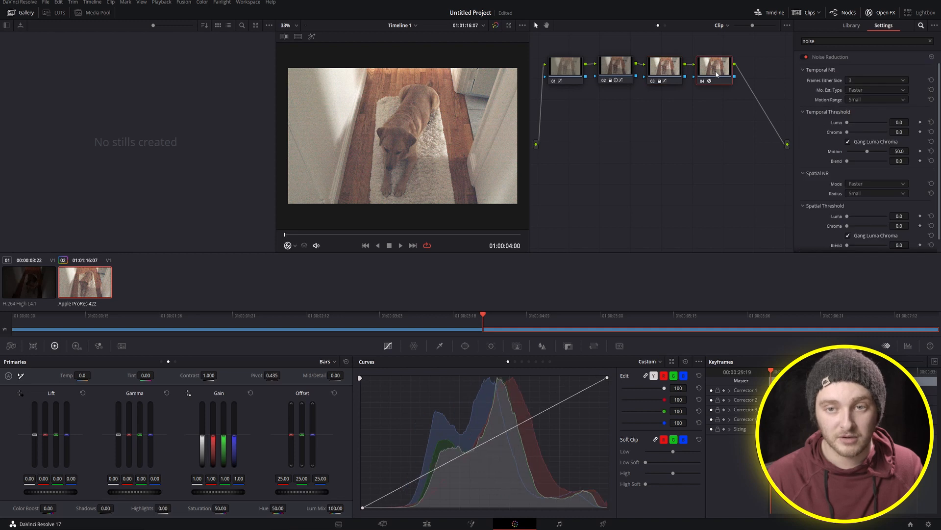
{"action": "mouse_move", "coordinate": [821, 212]}
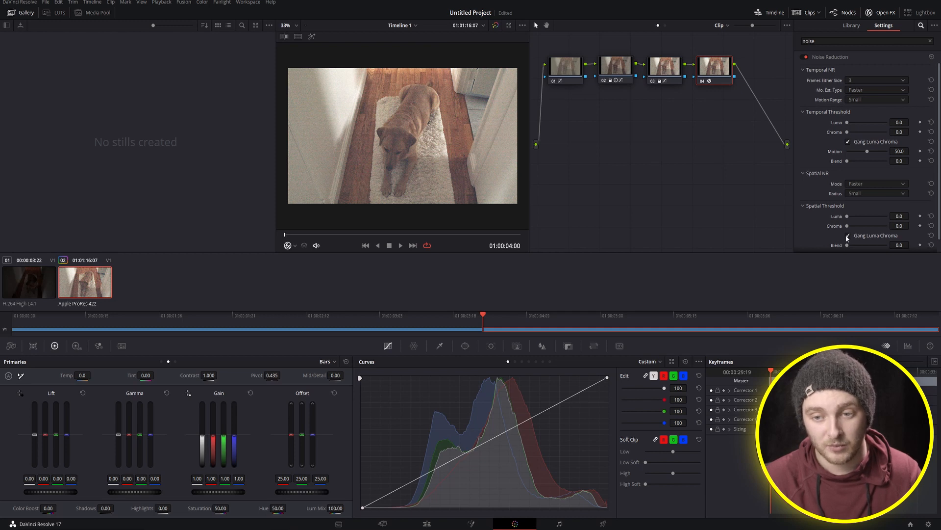
{"action": "mouse_move", "coordinate": [847, 237]}
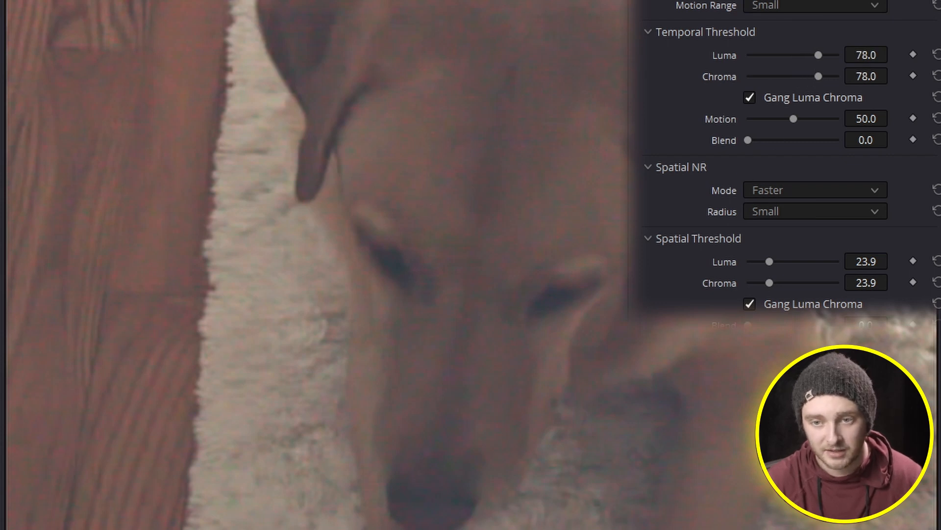
{"action": "mouse_move", "coordinate": [789, 80]}
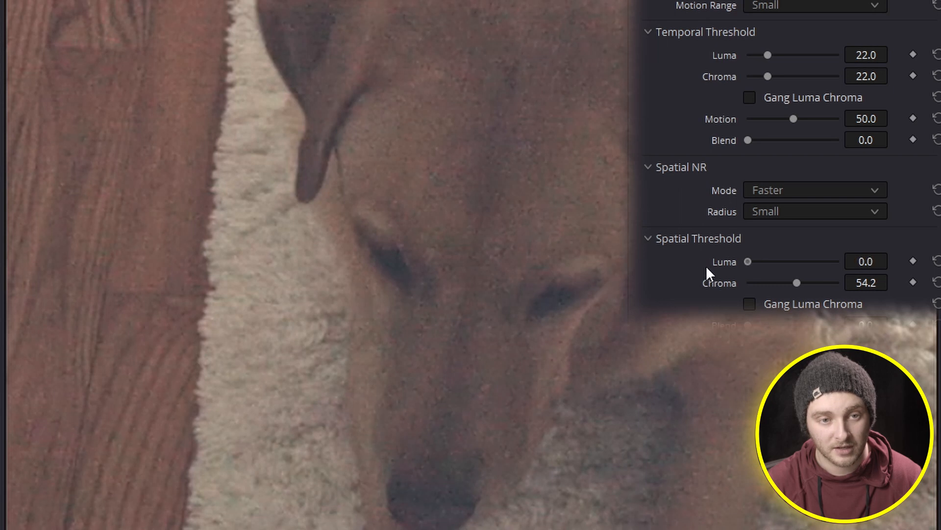
{"action": "mouse_move", "coordinate": [657, 264]}
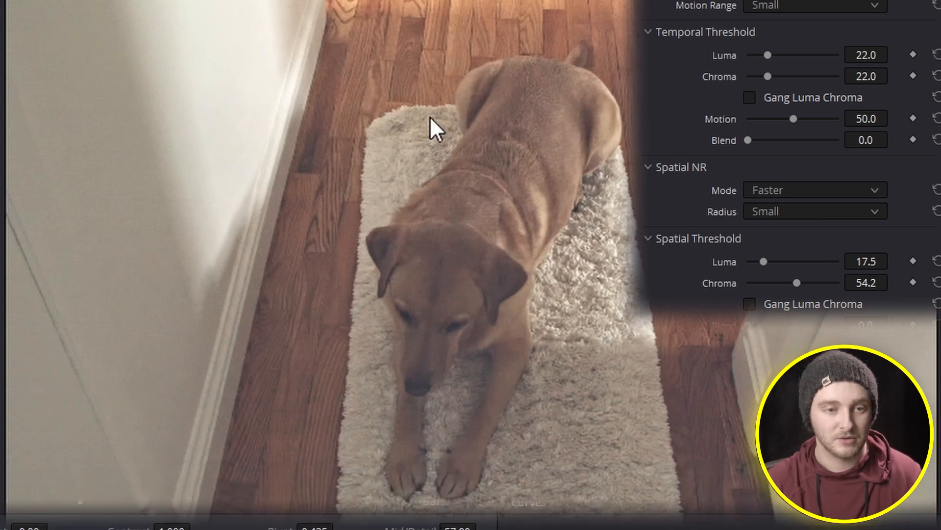
{"action": "mouse_move", "coordinate": [474, 333]}
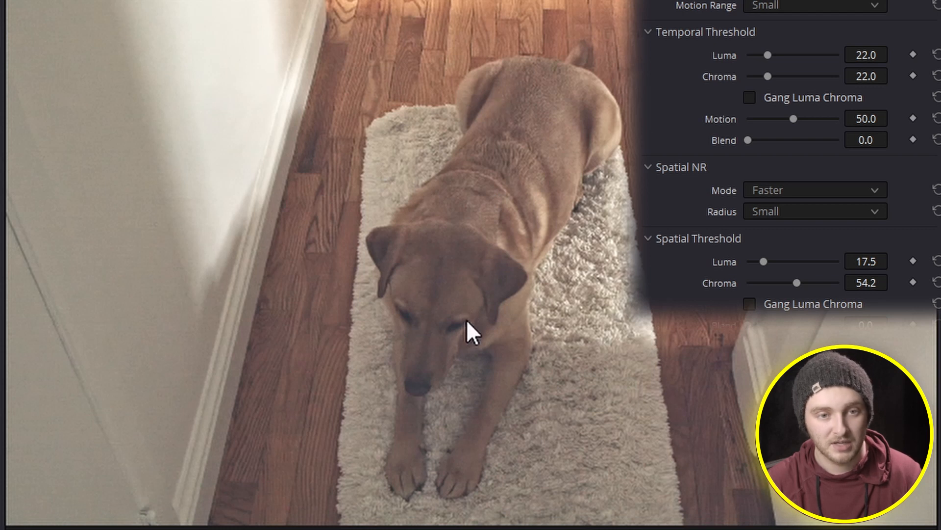
{"action": "mouse_move", "coordinate": [285, 394]}
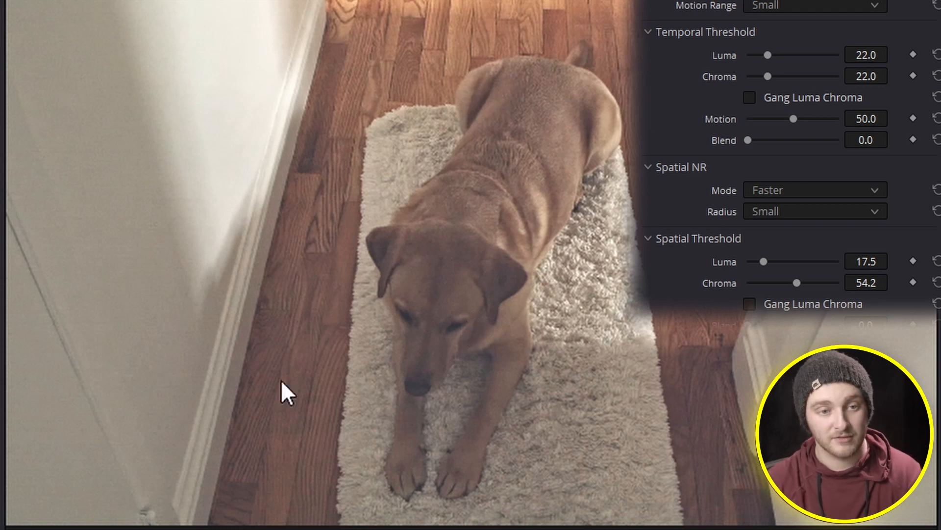